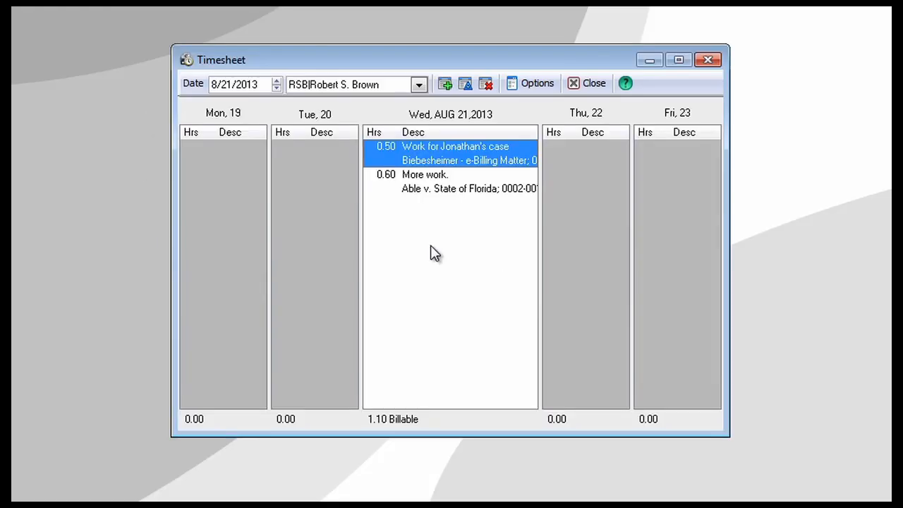
Browse through the Mobility and Outlook Add Time forms for capturing time
left_click(419, 85)
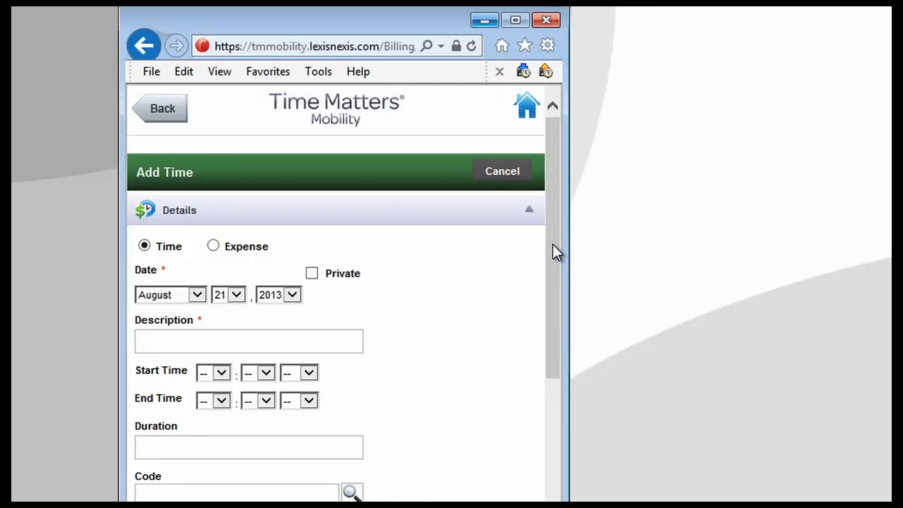
scroll("down", 3)
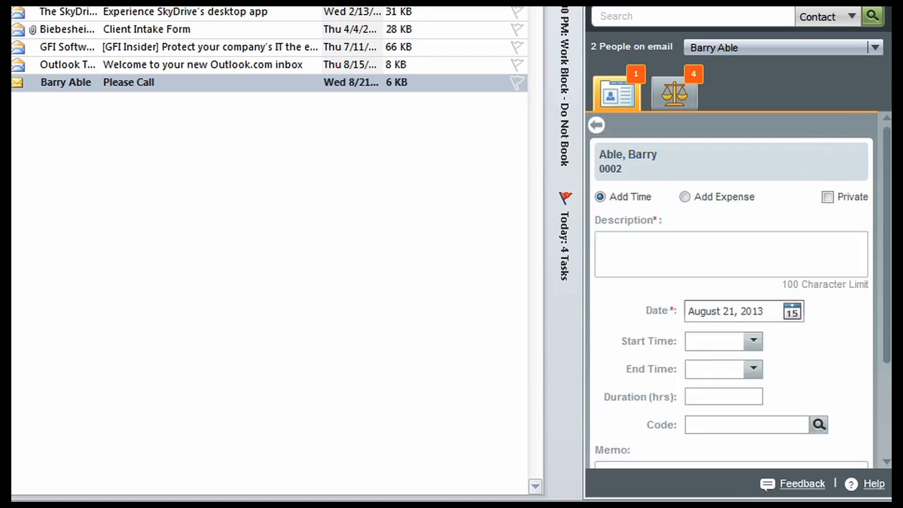
scroll("down", 3)
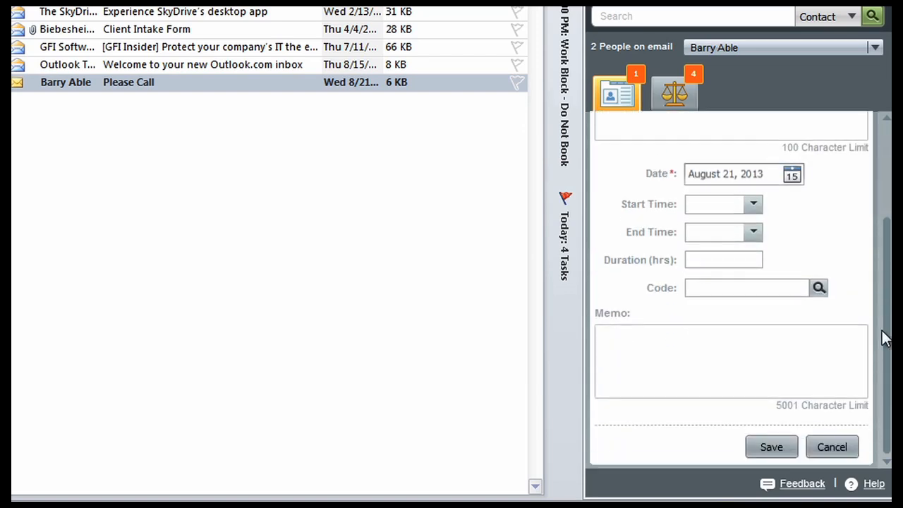
left_click(831, 446)
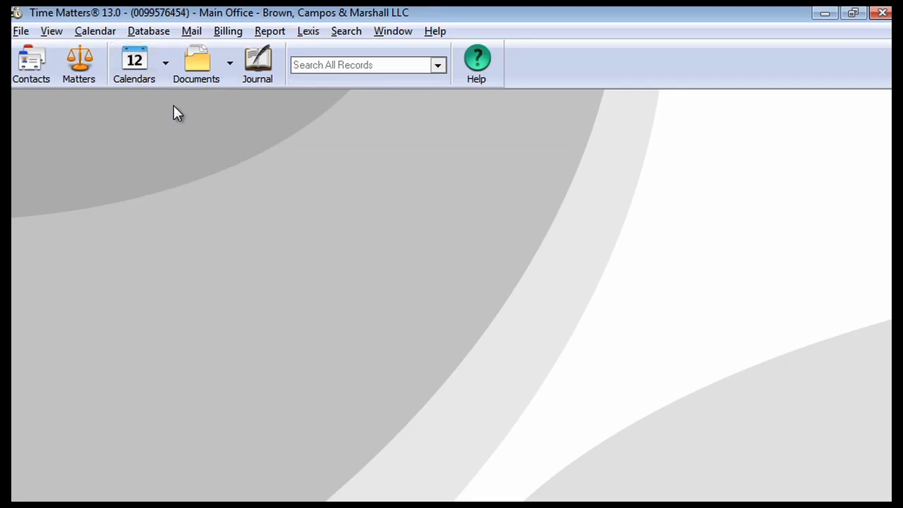
Start a billing entry from the August 21 Deposition of Plaintiffs event, then discard it unsaved
left_click(134, 63)
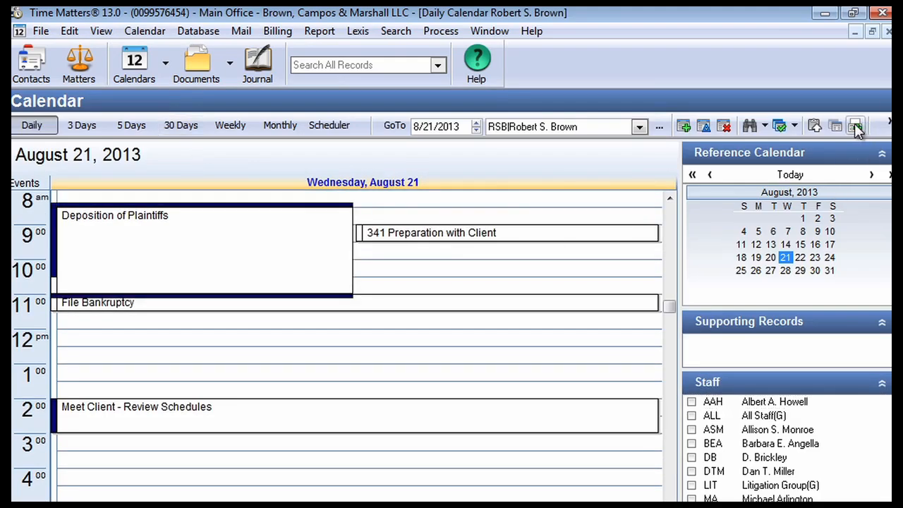
left_click(855, 126)
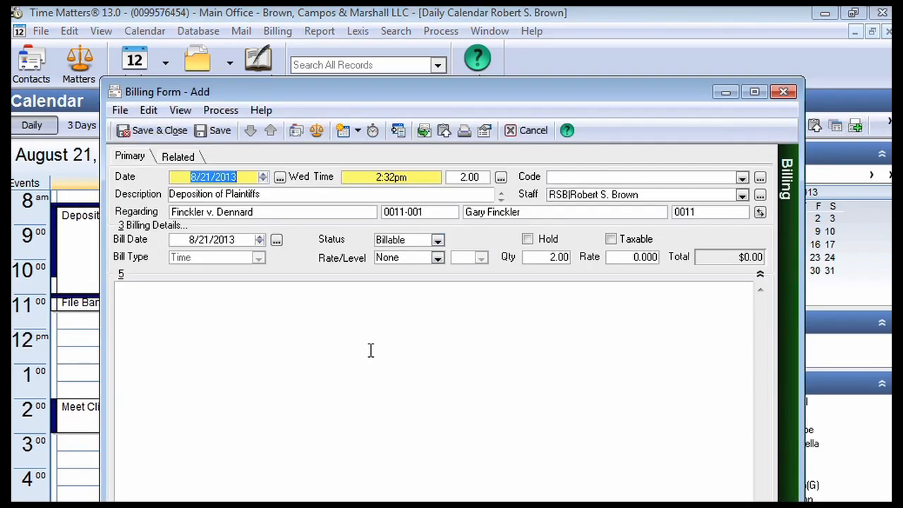
left_click(533, 130)
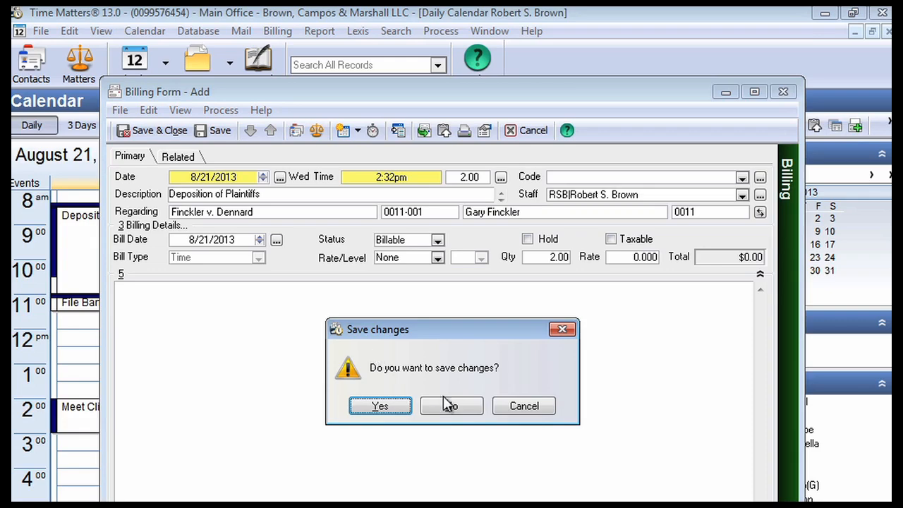
left_click(452, 406)
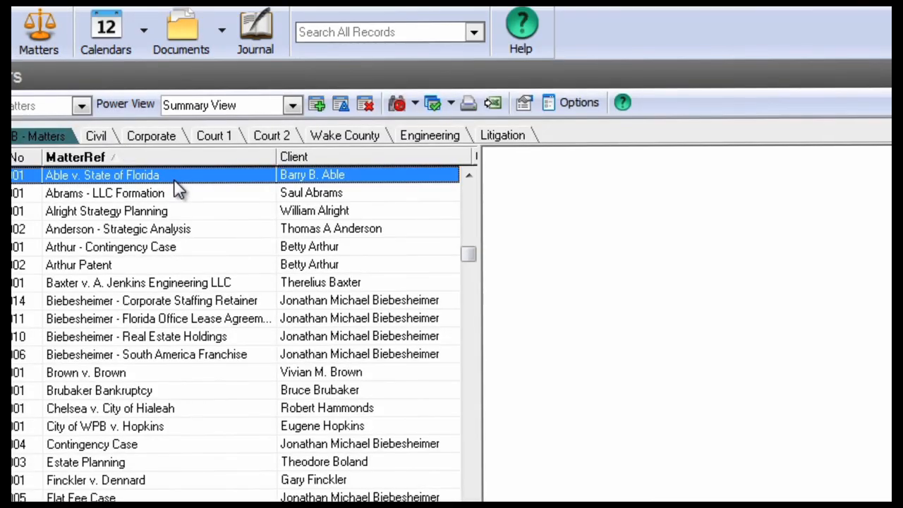
Show the Able v. State of Florida phone calls and the actions for the checked ones
double_click(101, 175)
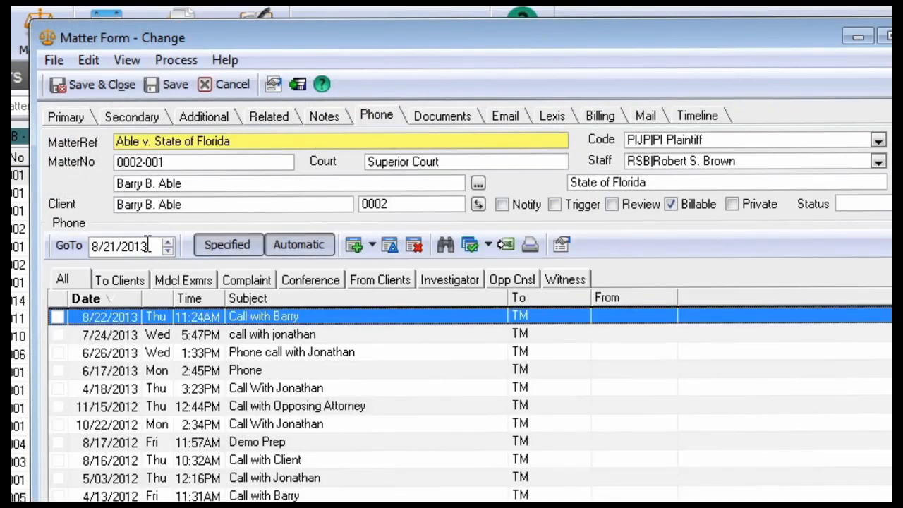
left_click(488, 245)
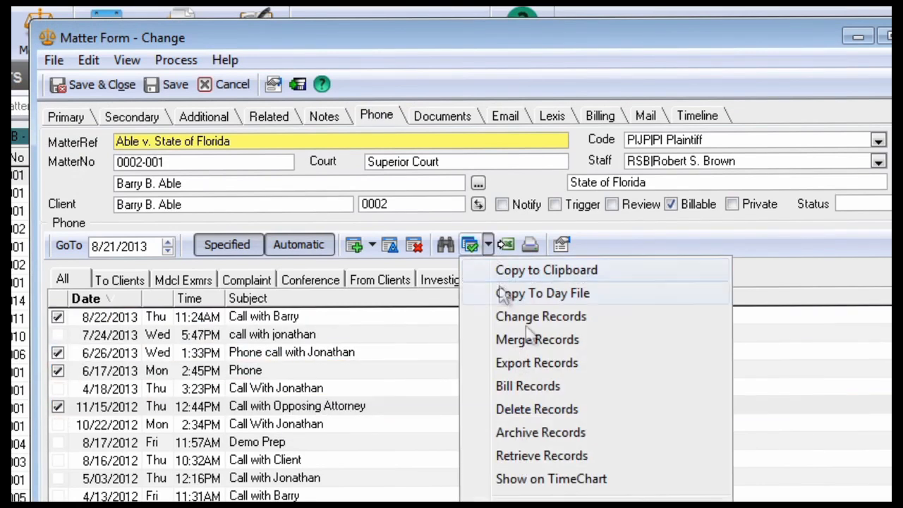
mouse_move(618, 393)
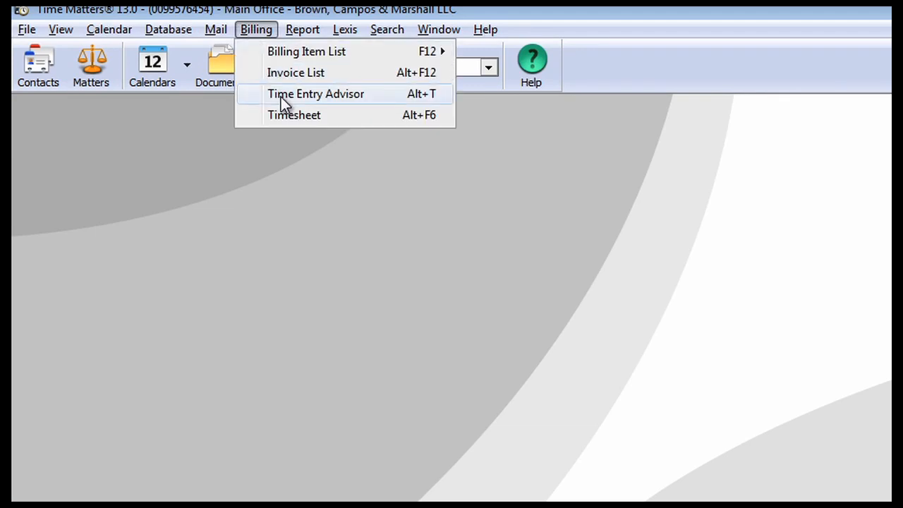
Show the Time Entry Advisor's Uncharged Time list of billable records with no time entered
left_click(317, 93)
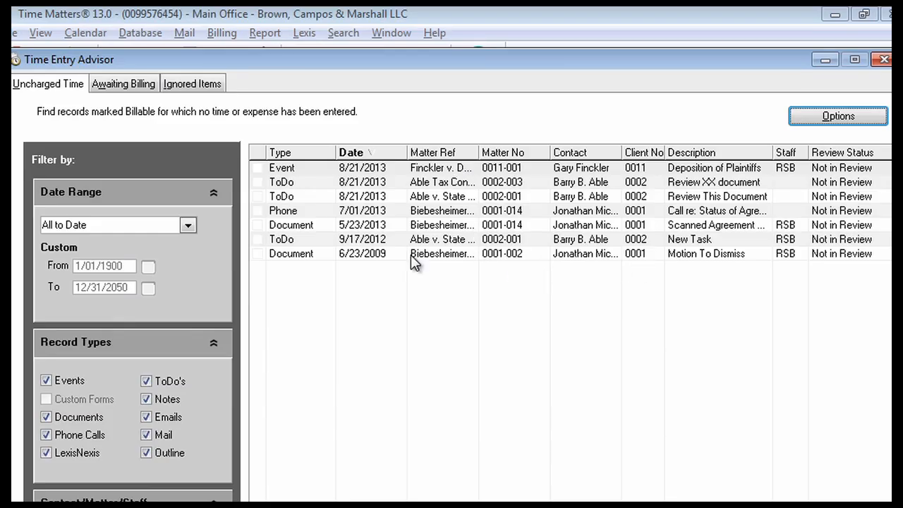
mouse_move(404, 259)
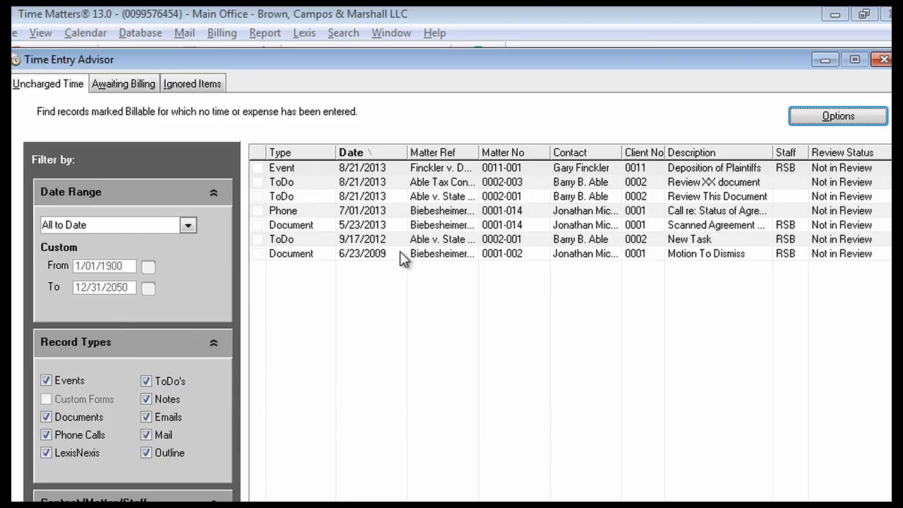